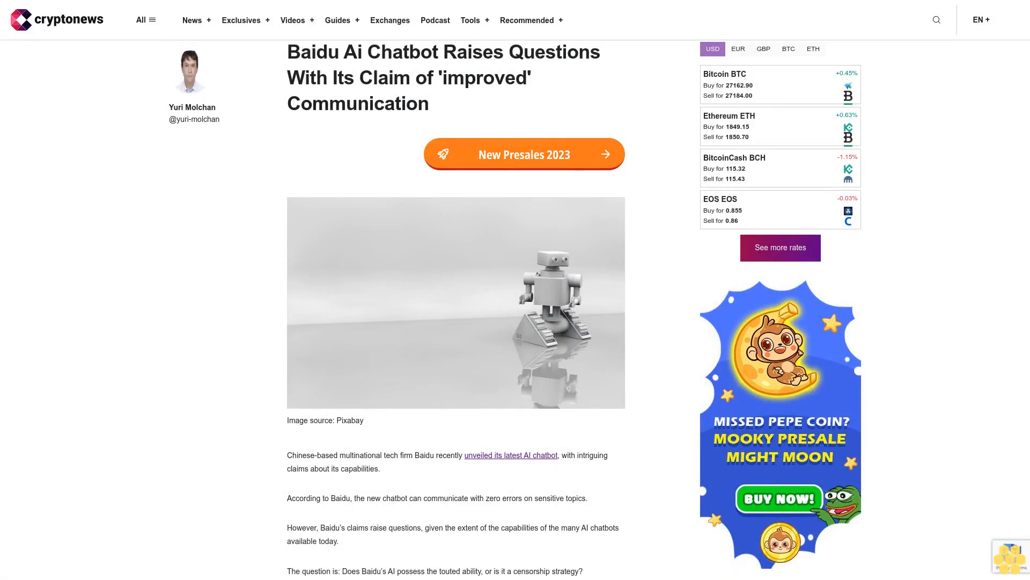
{"action": "scroll", "scroll_direction": "down", "scroll_amount": 3}
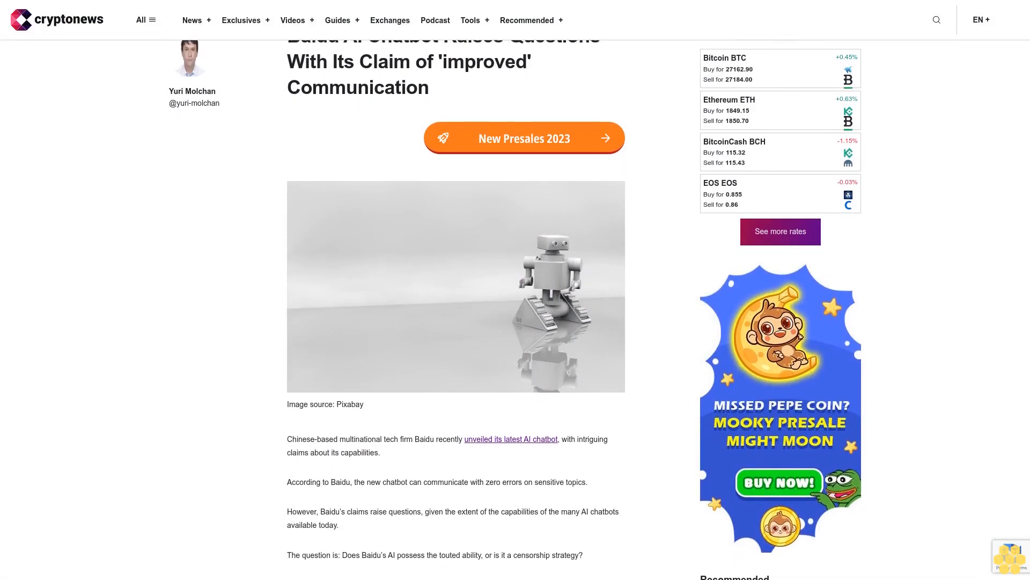
{"action": "scroll", "scroll_direction": "down", "scroll_amount": 3}
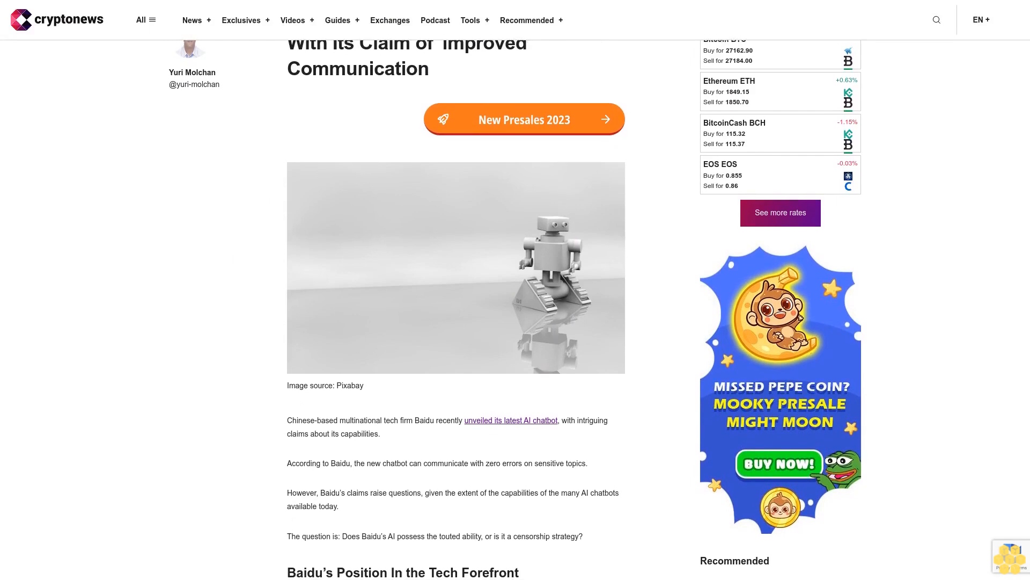
{"action": "scroll", "scroll_direction": "down", "scroll_amount": 3}
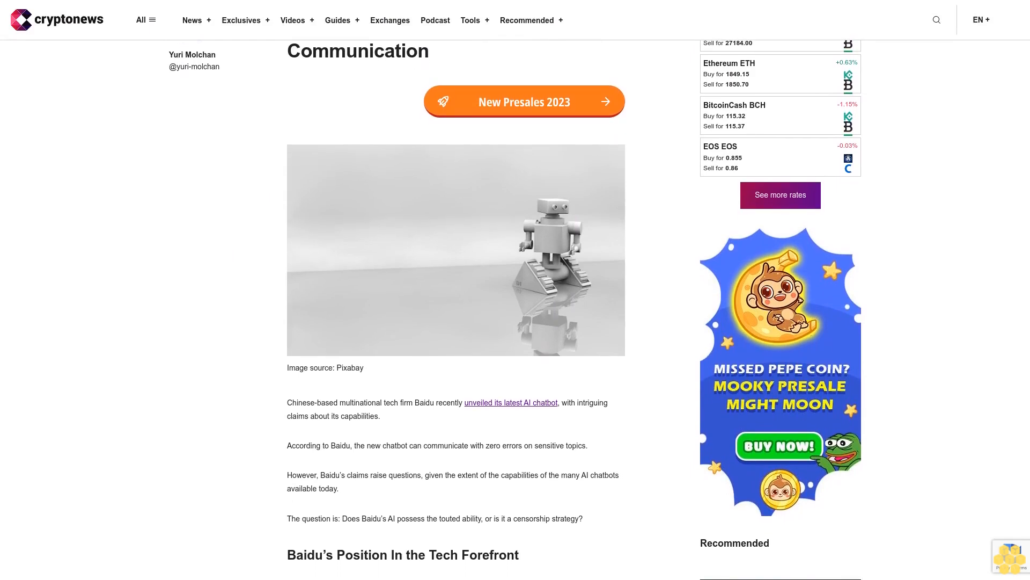
{"action": "scroll", "scroll_direction": "down", "scroll_amount": 3}
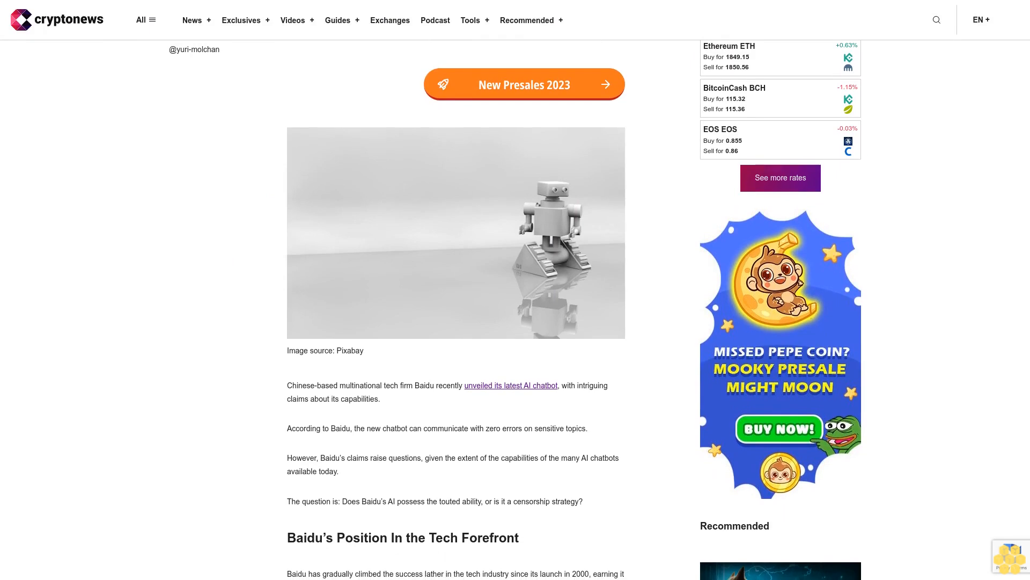
{"action": "scroll", "scroll_direction": "down", "scroll_amount": 3}
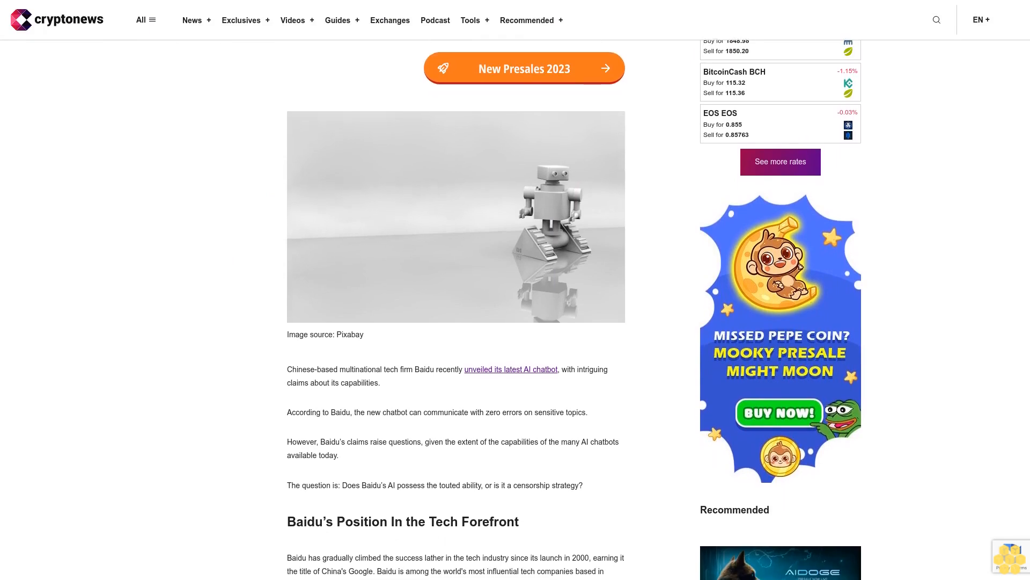
{"action": "scroll", "scroll_direction": "down", "scroll_amount": 3}
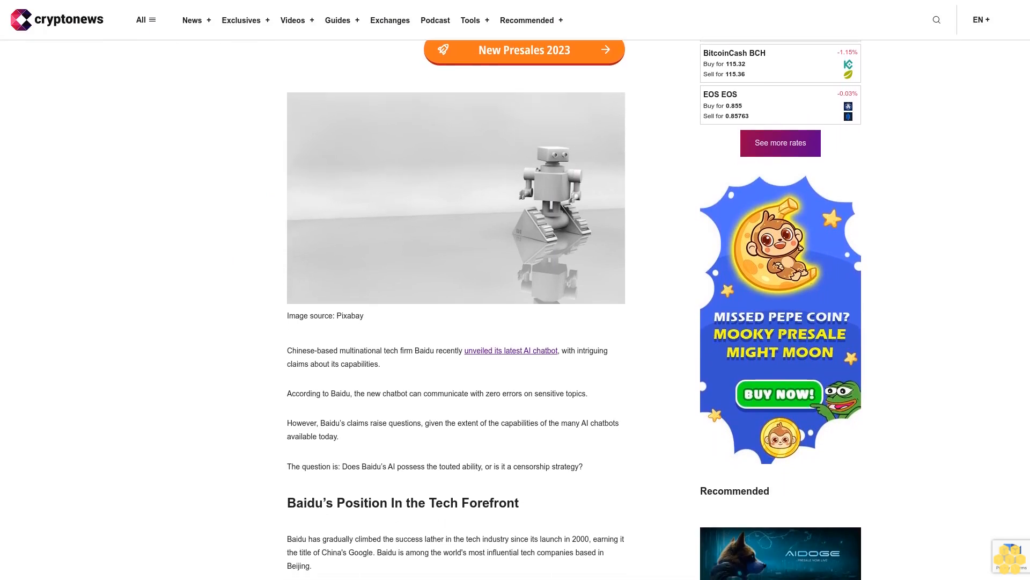
{"action": "scroll", "scroll_direction": "down", "scroll_amount": 3}
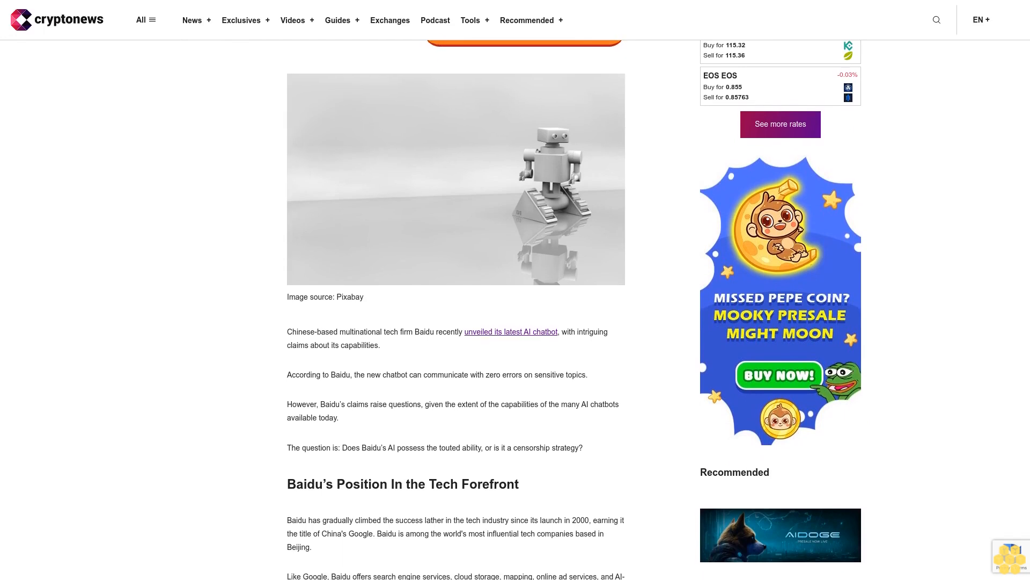
{"action": "scroll", "scroll_direction": "down", "scroll_amount": 3}
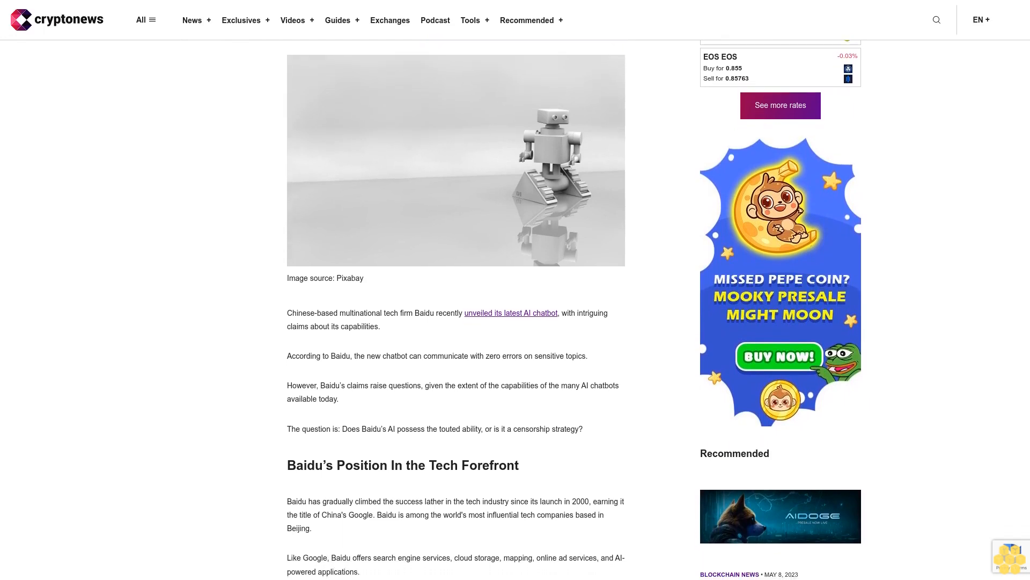
{"action": "scroll", "scroll_direction": "down", "scroll_amount": 3}
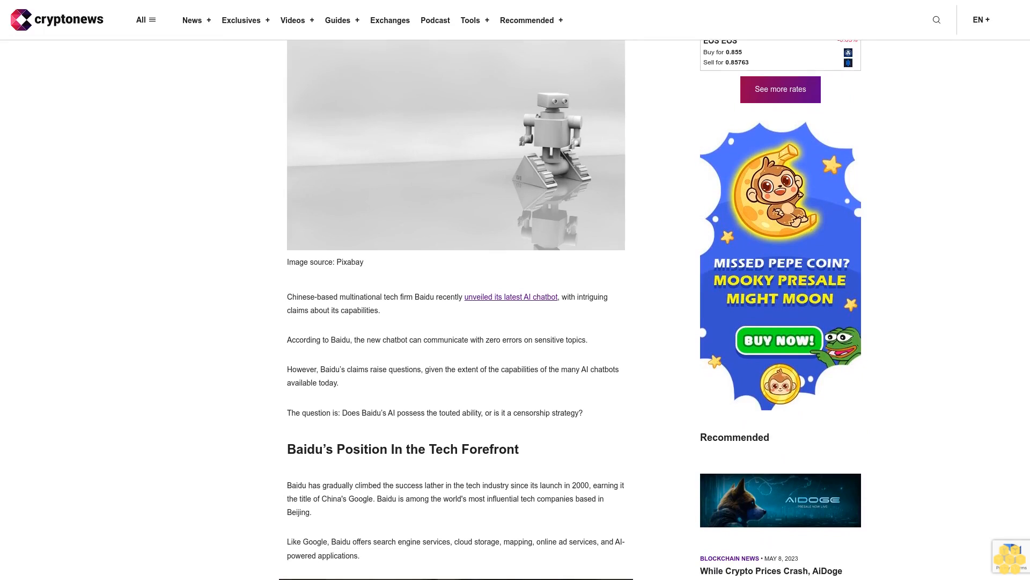
{"action": "scroll", "scroll_direction": "down", "scroll_amount": 3}
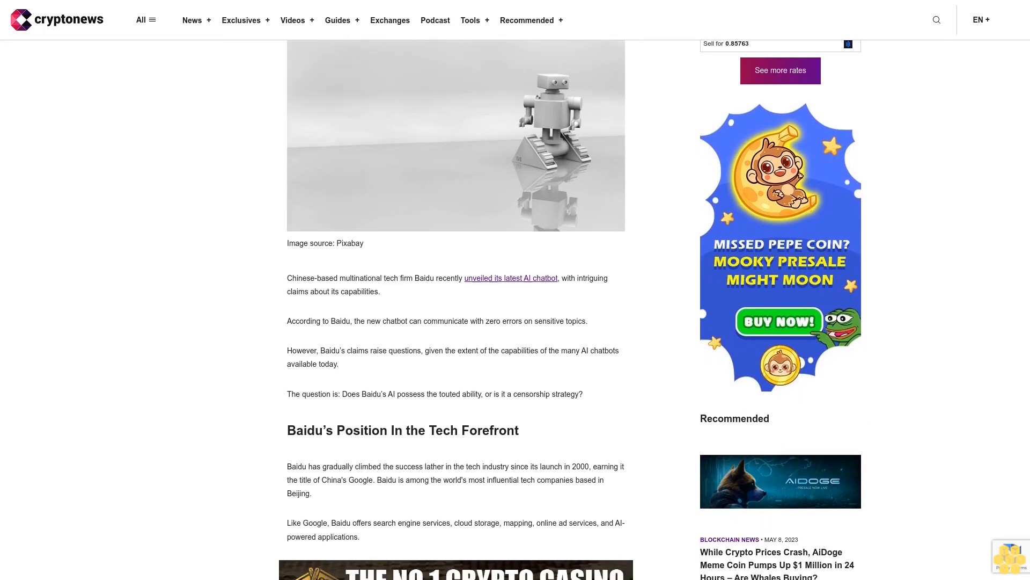
{"action": "scroll", "scroll_direction": "down", "scroll_amount": 3}
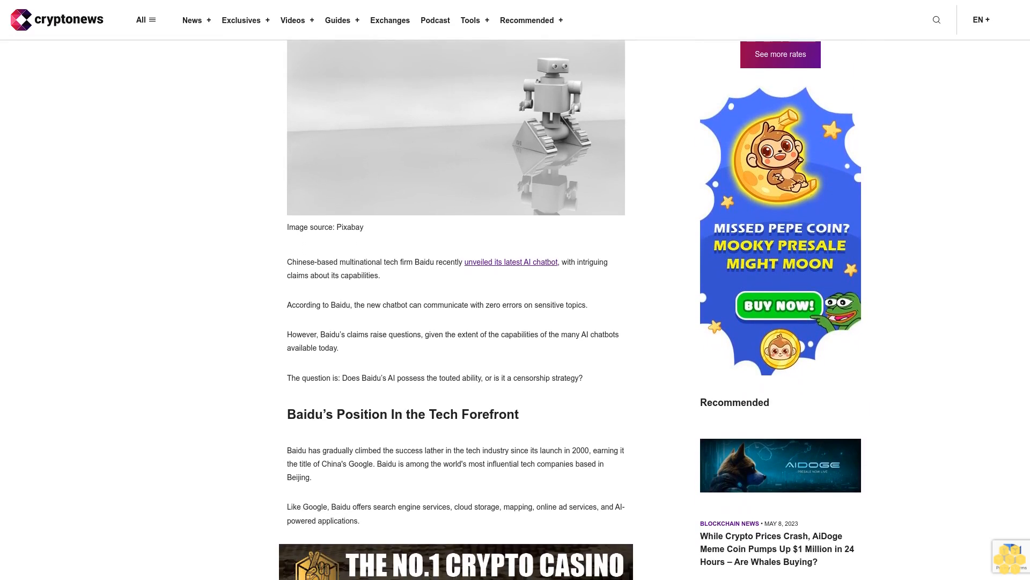
{"action": "scroll", "scroll_direction": "down", "scroll_amount": 3}
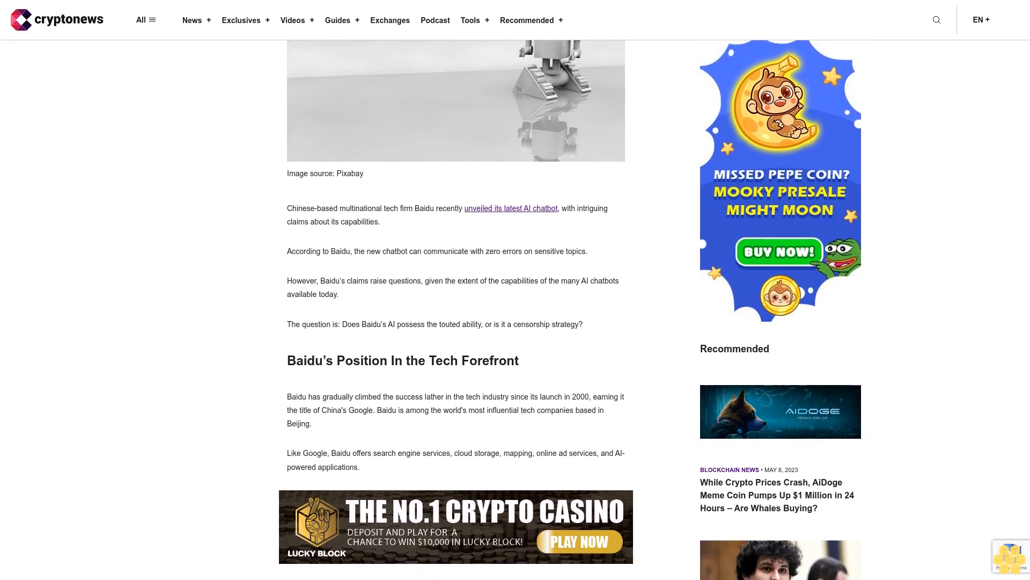
{"action": "scroll", "scroll_direction": "down", "scroll_amount": 3}
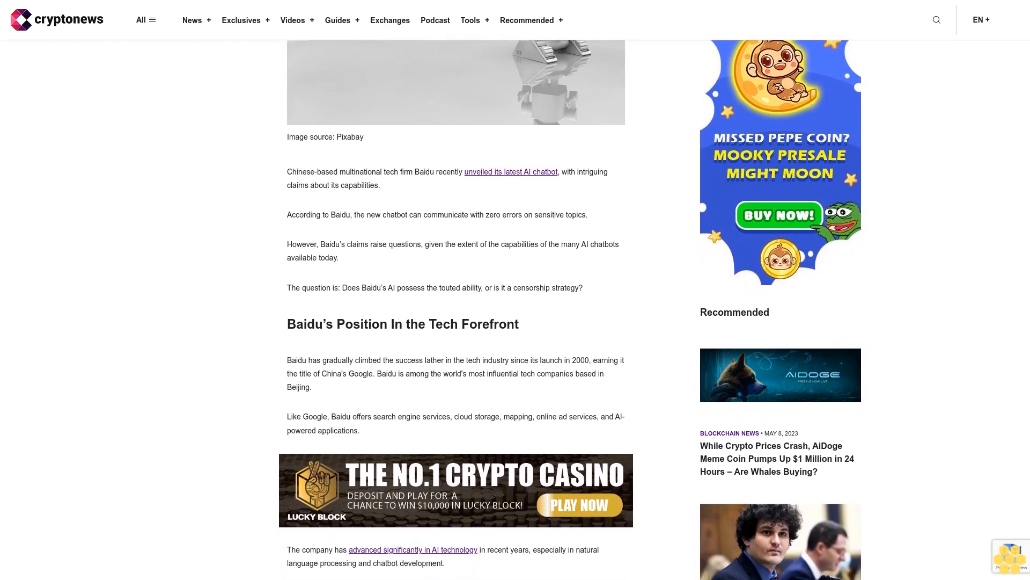
{"action": "scroll", "scroll_direction": "down", "scroll_amount": 3}
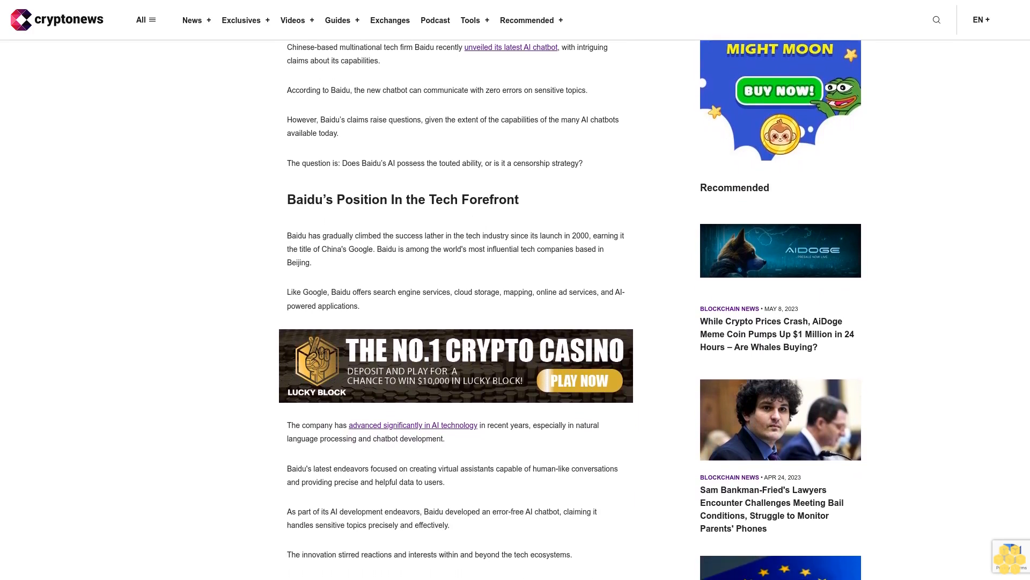
{"action": "scroll", "scroll_direction": "down", "scroll_amount": 3}
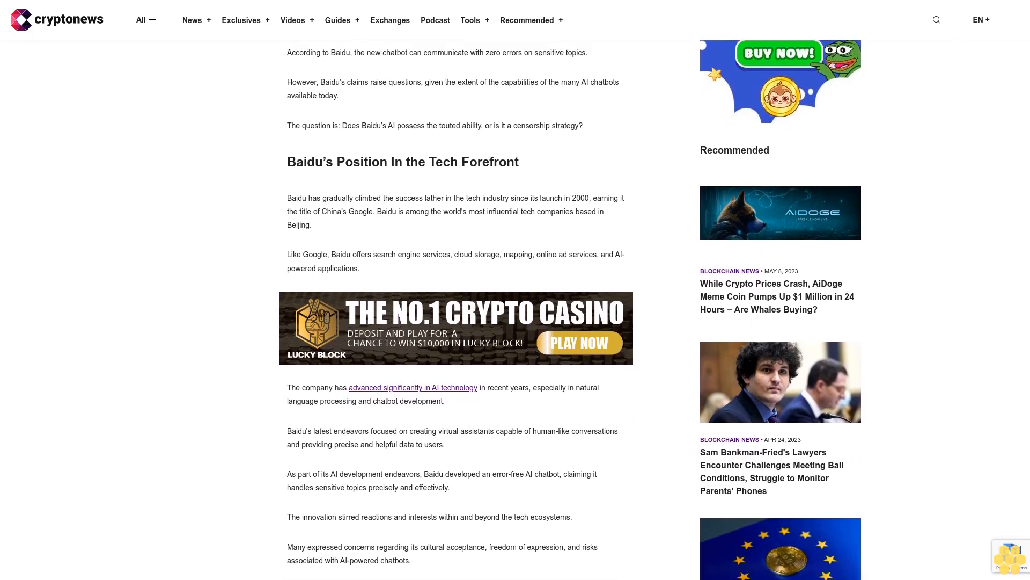
{"action": "scroll", "scroll_direction": "down", "scroll_amount": 3}
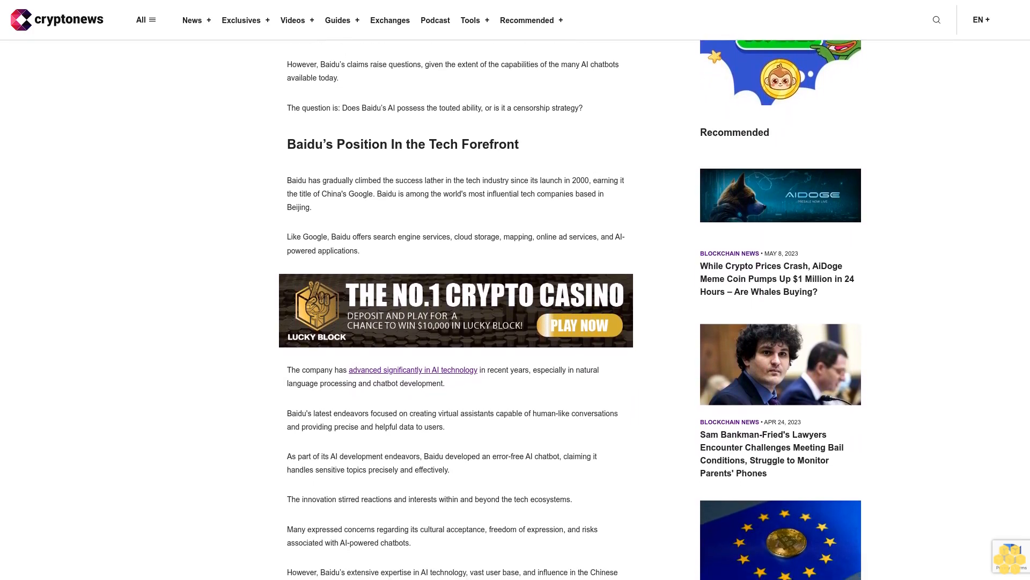
{"action": "scroll", "scroll_direction": "down", "scroll_amount": 3}
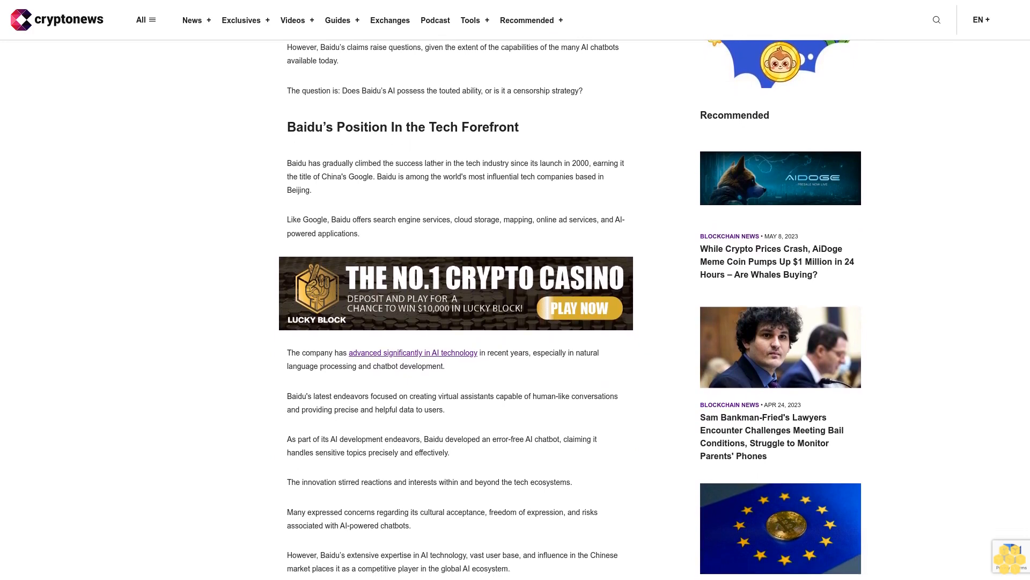
{"action": "scroll", "scroll_direction": "down", "scroll_amount": 3}
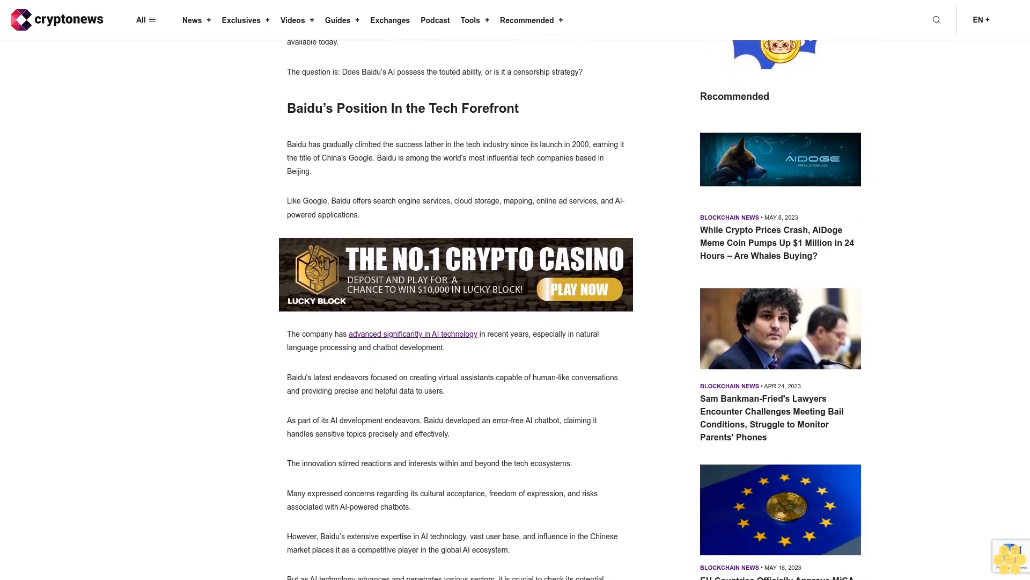
{"action": "scroll", "scroll_direction": "down", "scroll_amount": 3}
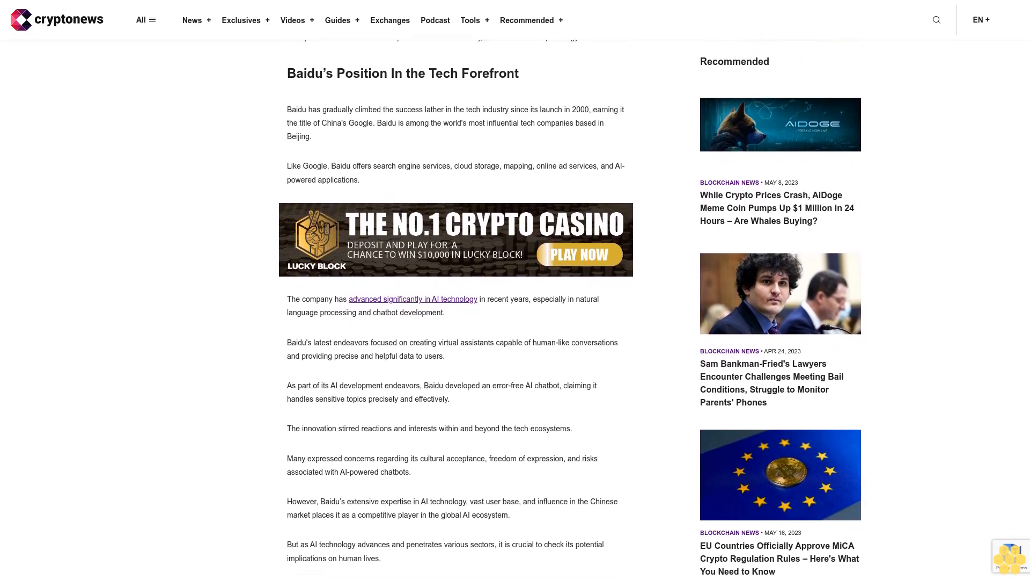
{"action": "scroll", "scroll_direction": "down", "scroll_amount": 3}
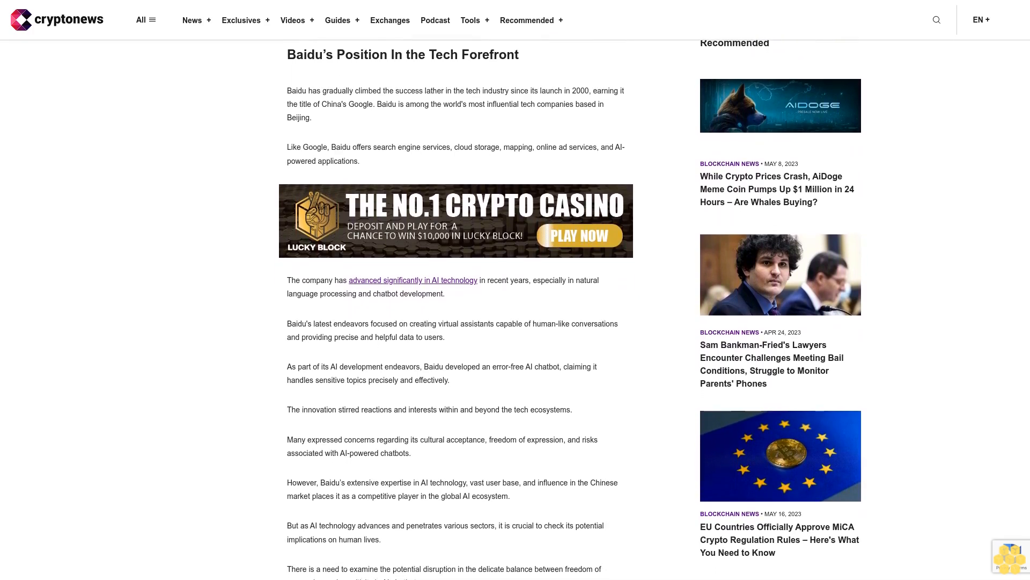
{"action": "scroll", "scroll_direction": "down", "scroll_amount": 3}
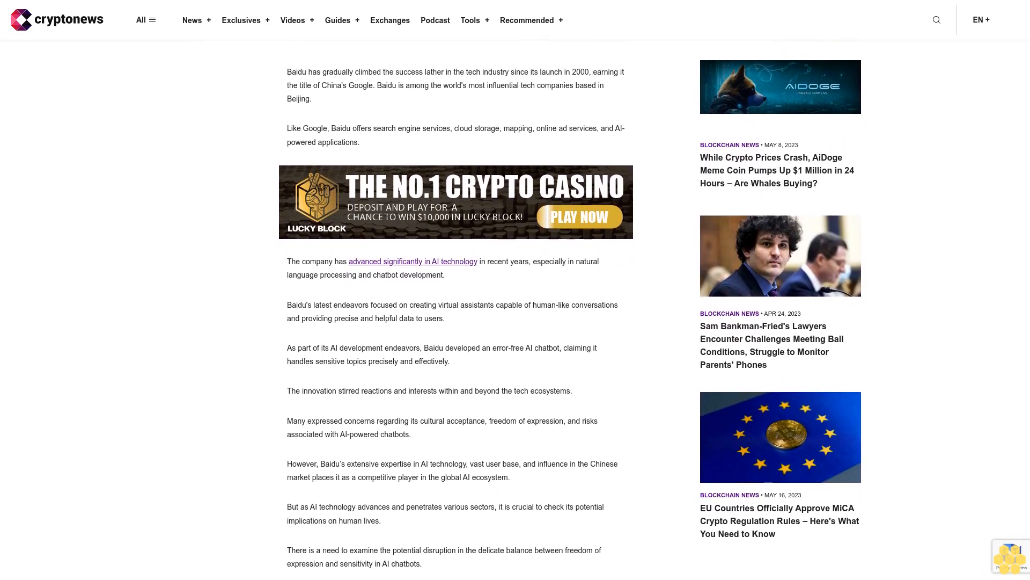
{"action": "scroll", "scroll_direction": "down", "scroll_amount": 3}
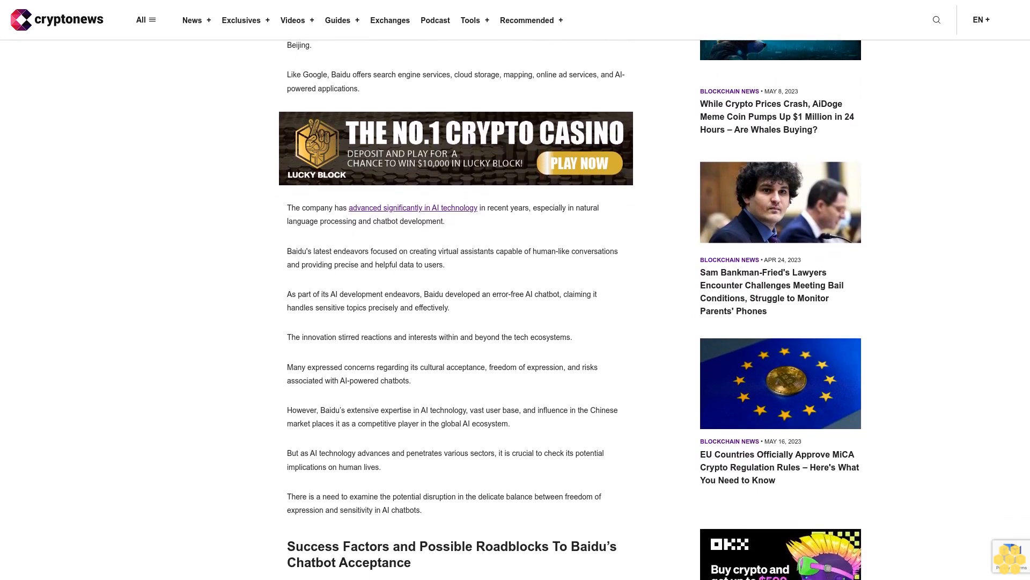
{"action": "scroll", "scroll_direction": "down", "scroll_amount": 3}
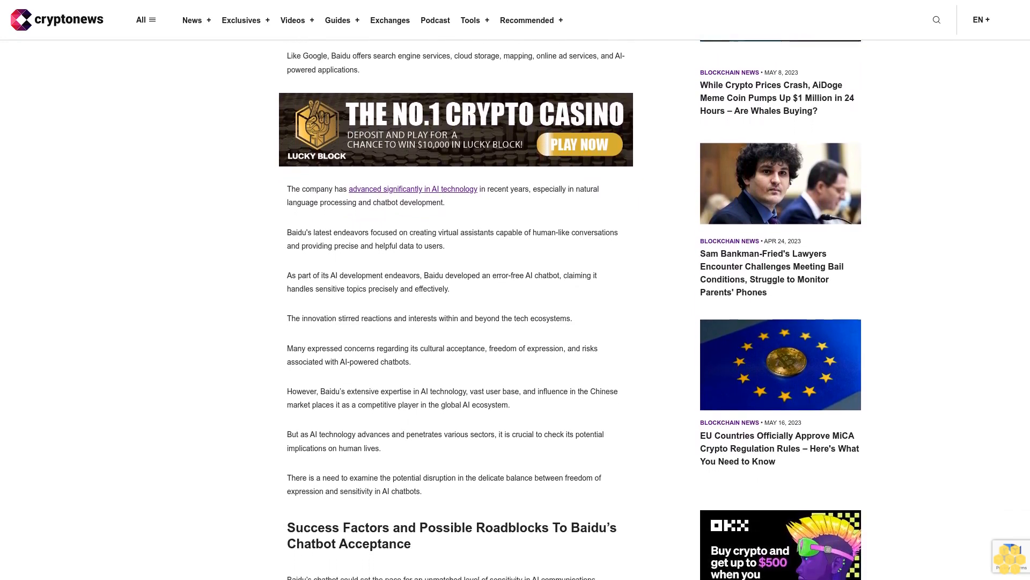
{"action": "scroll", "scroll_direction": "down", "scroll_amount": 3}
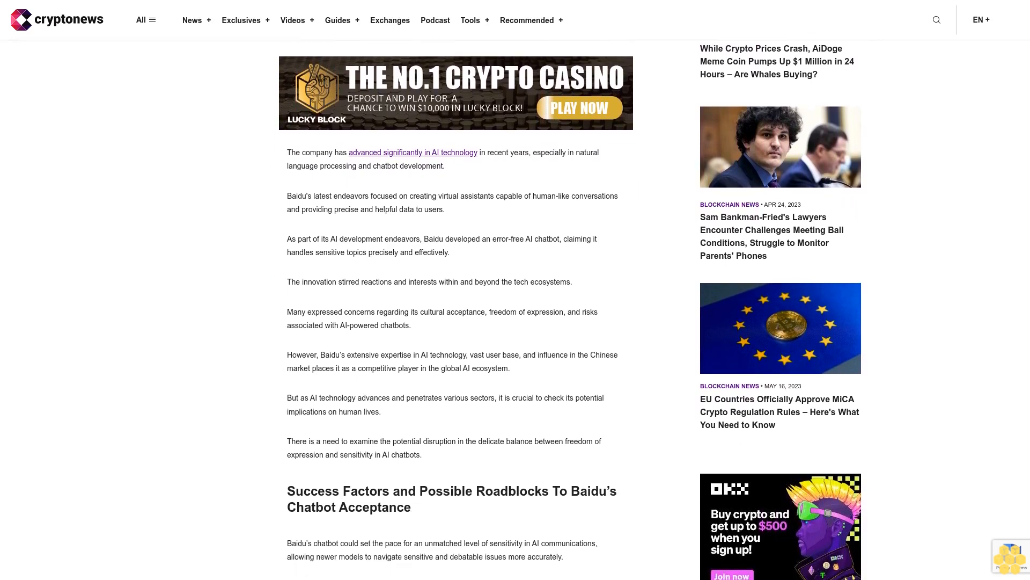
{"action": "scroll", "scroll_direction": "down", "scroll_amount": 3}
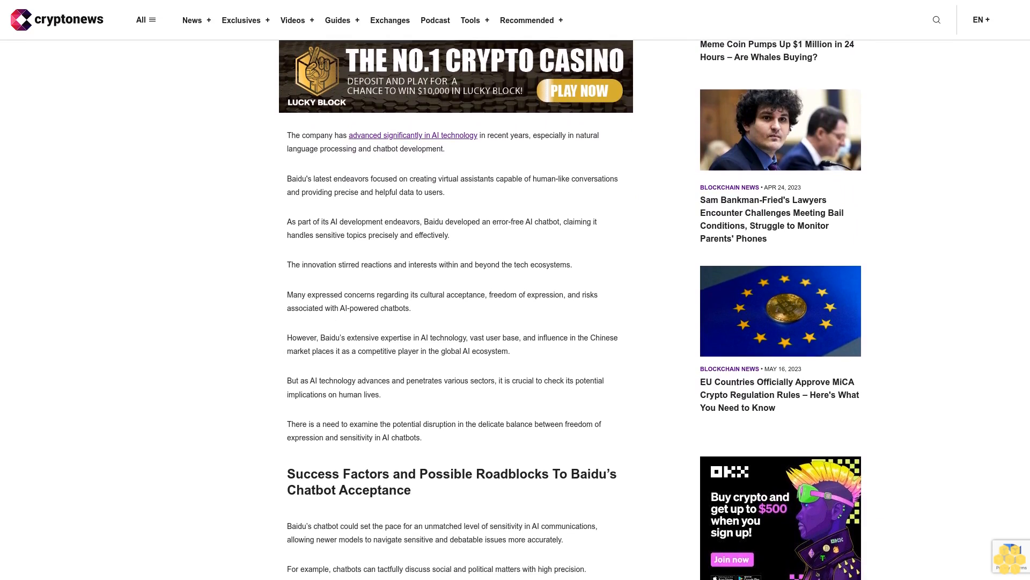
{"action": "scroll", "scroll_direction": "down", "scroll_amount": 3}
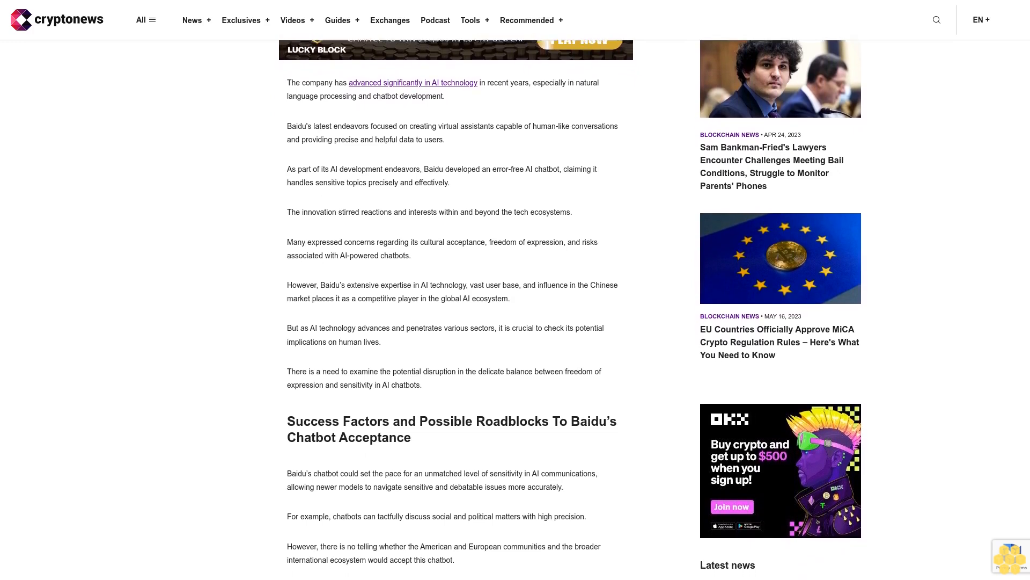
{"action": "scroll", "scroll_direction": "down", "scroll_amount": 3}
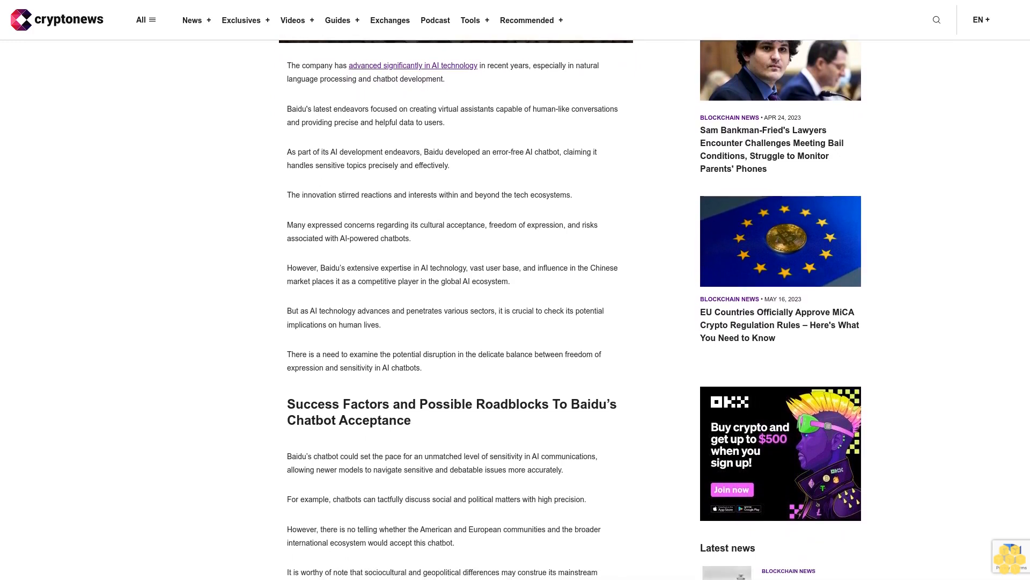
{"action": "scroll", "scroll_direction": "up", "scroll_amount": 3}
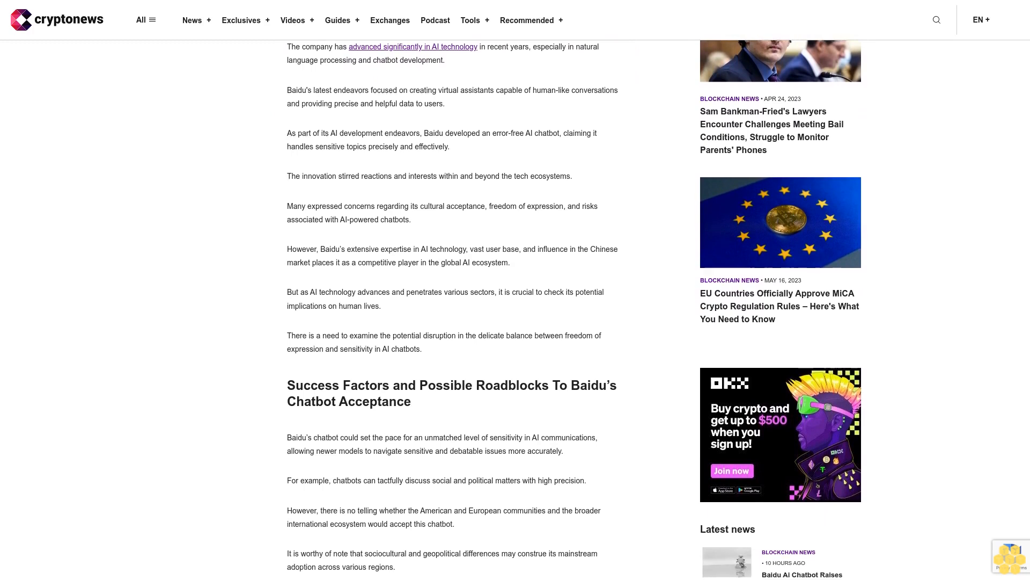
{"action": "scroll", "scroll_direction": "down", "scroll_amount": 3}
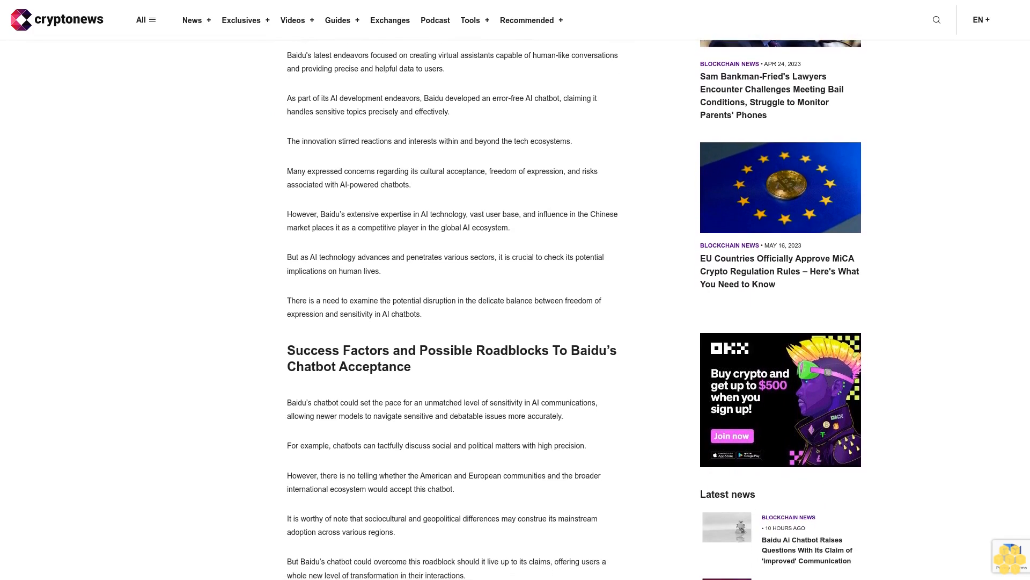
{"action": "scroll", "scroll_direction": "down", "scroll_amount": 3}
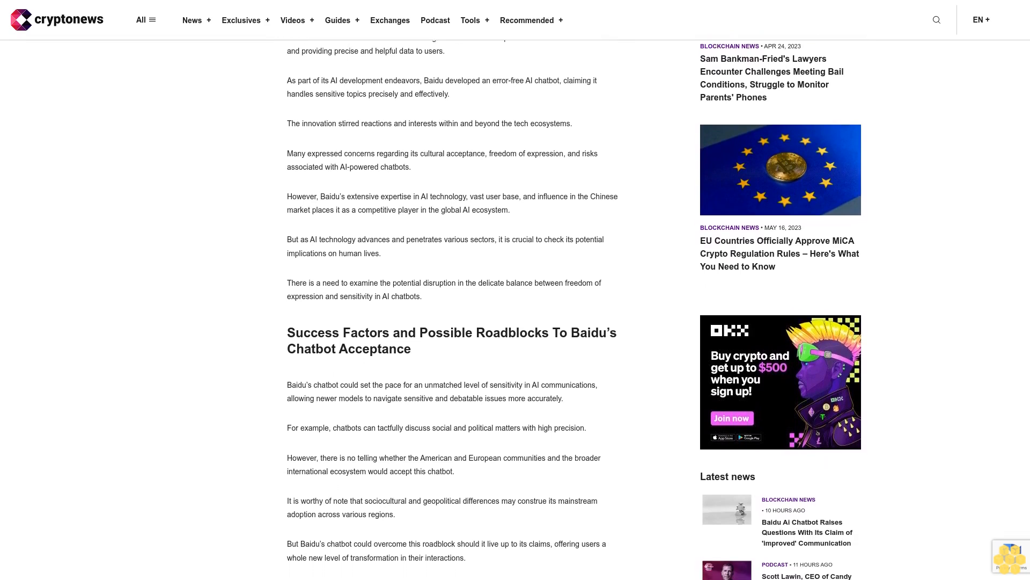
{"action": "scroll", "scroll_direction": "down", "scroll_amount": 3}
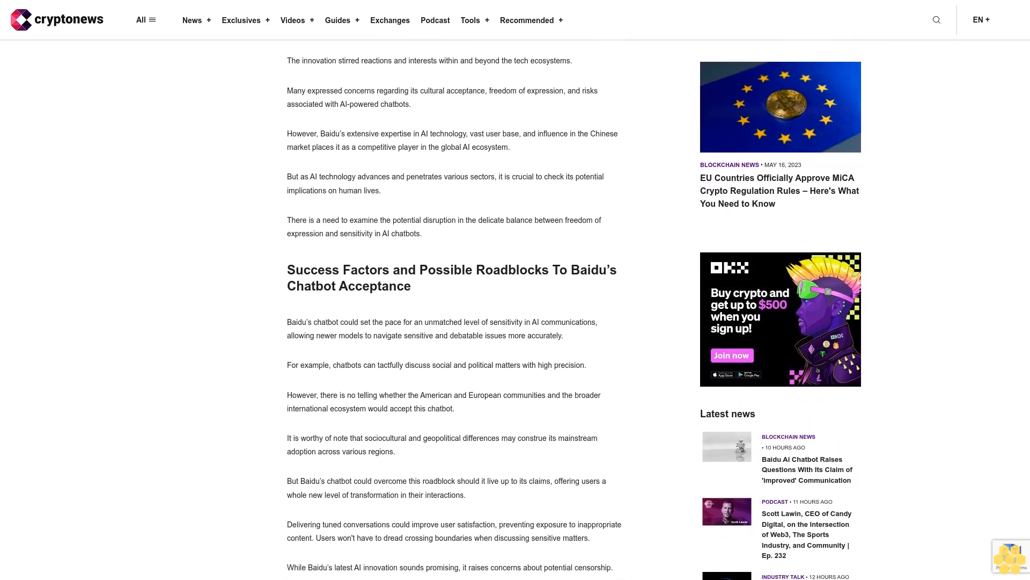
{"action": "scroll", "scroll_direction": "down", "scroll_amount": 3}
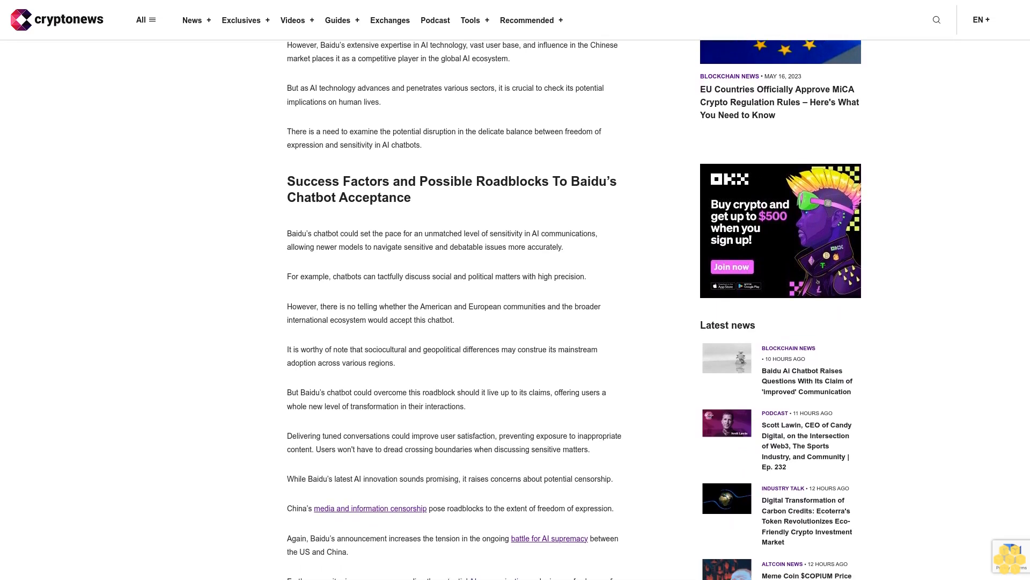
{"action": "scroll", "scroll_direction": "down", "scroll_amount": 3}
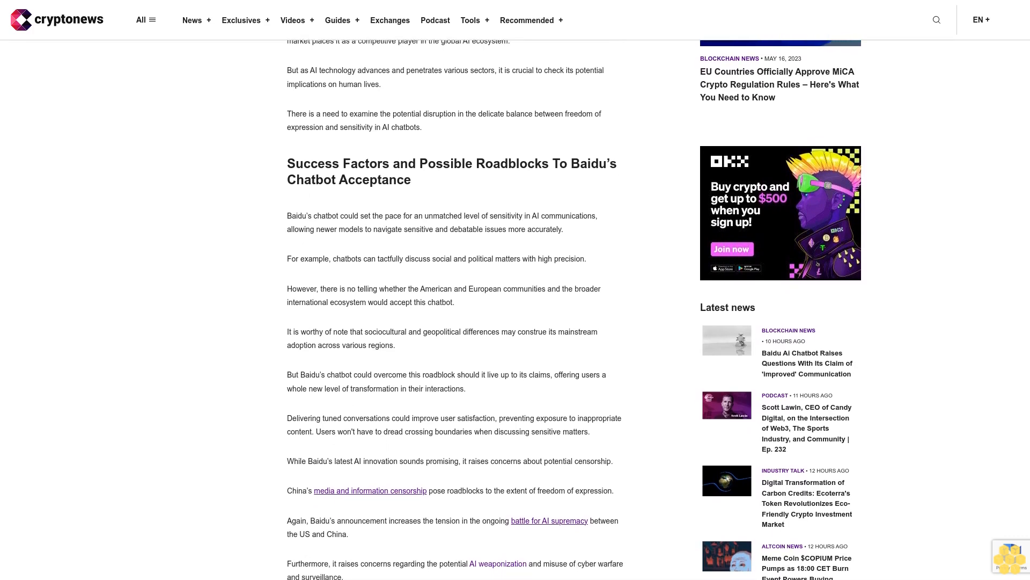
{"action": "scroll", "scroll_direction": "down", "scroll_amount": 3}
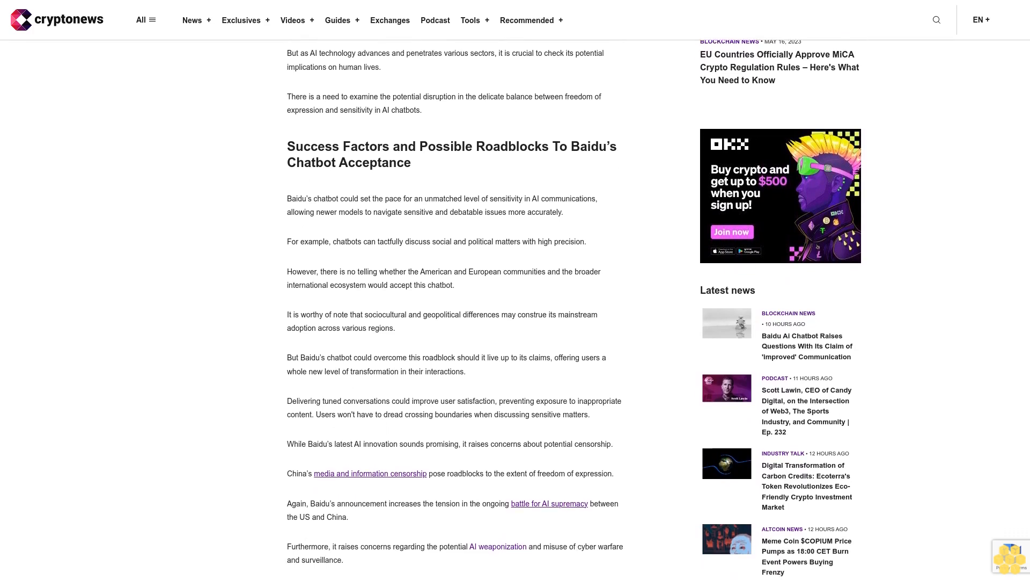
{"action": "scroll", "scroll_direction": "down", "scroll_amount": 3}
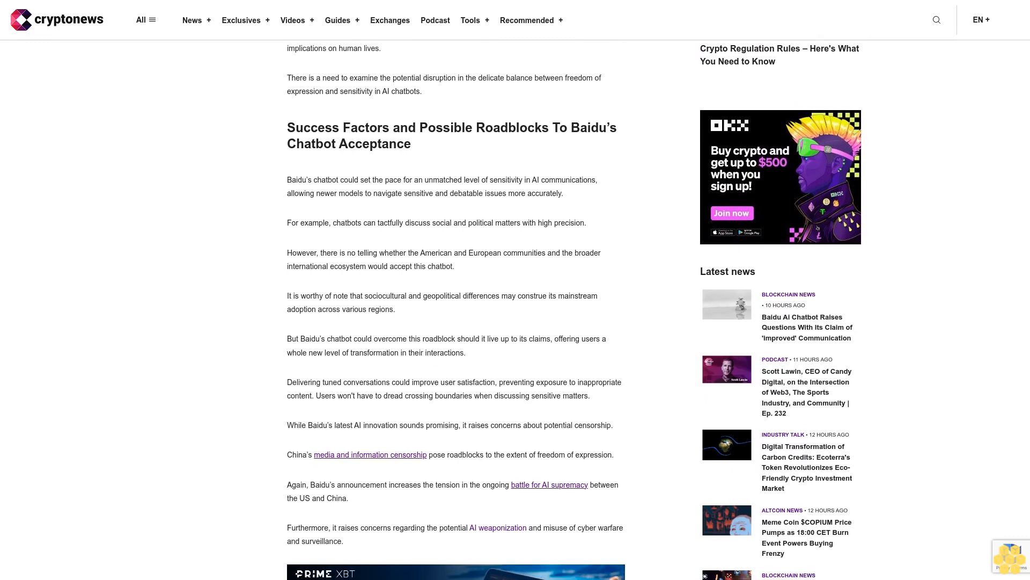
{"action": "scroll", "scroll_direction": "down", "scroll_amount": 3}
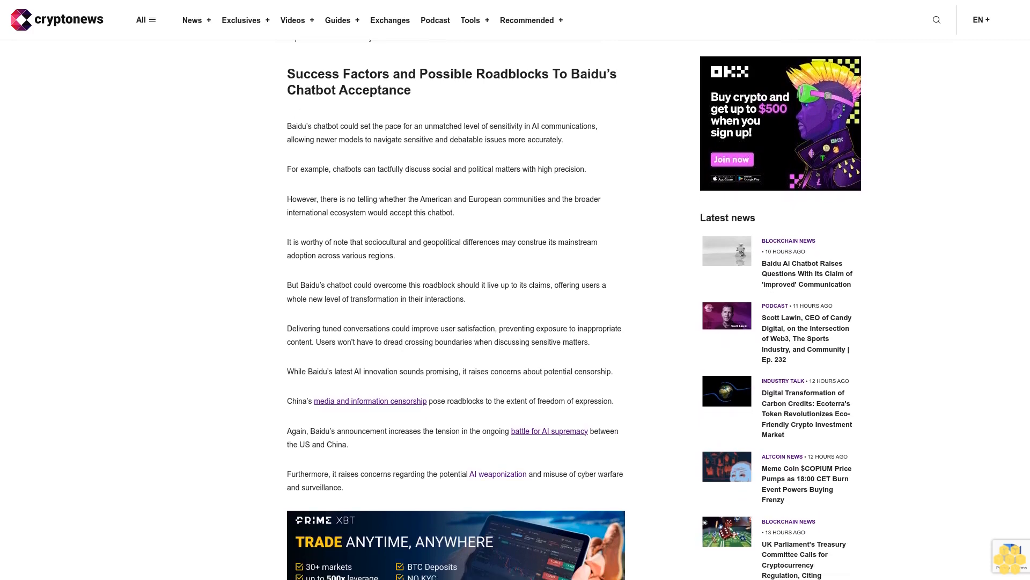
{"action": "scroll", "scroll_direction": "down", "scroll_amount": 3}
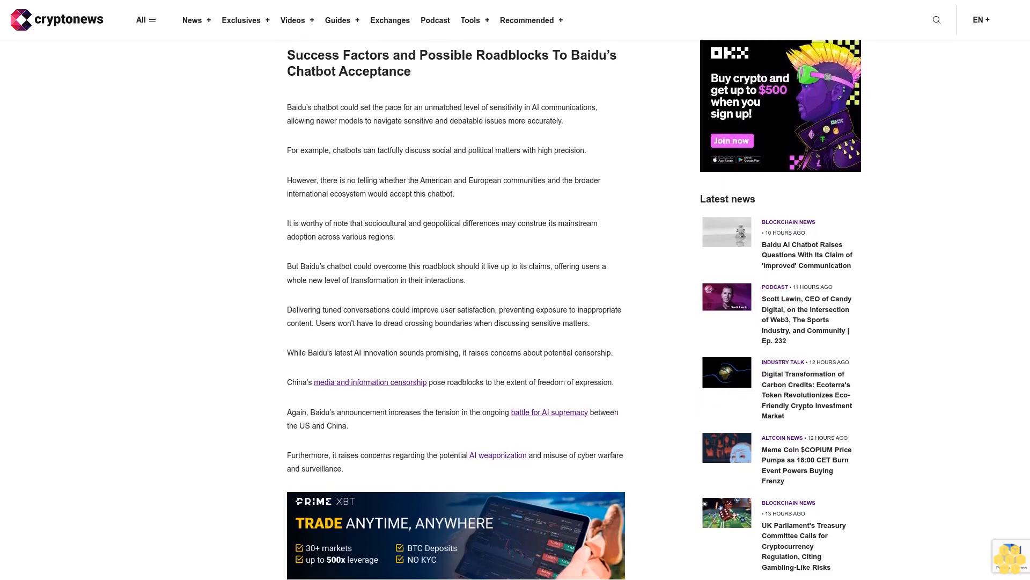
{"action": "scroll", "scroll_direction": "down", "scroll_amount": 3}
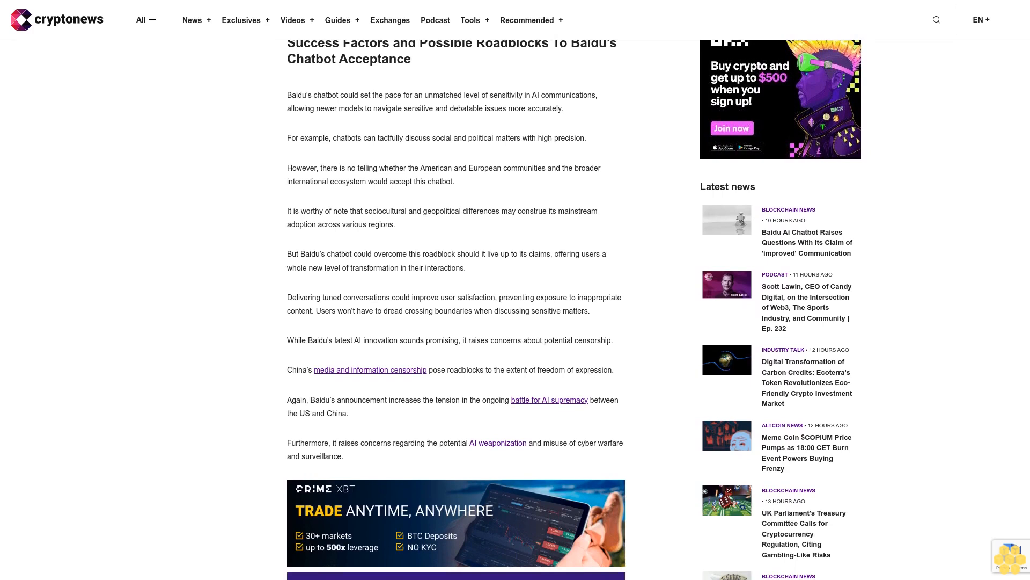